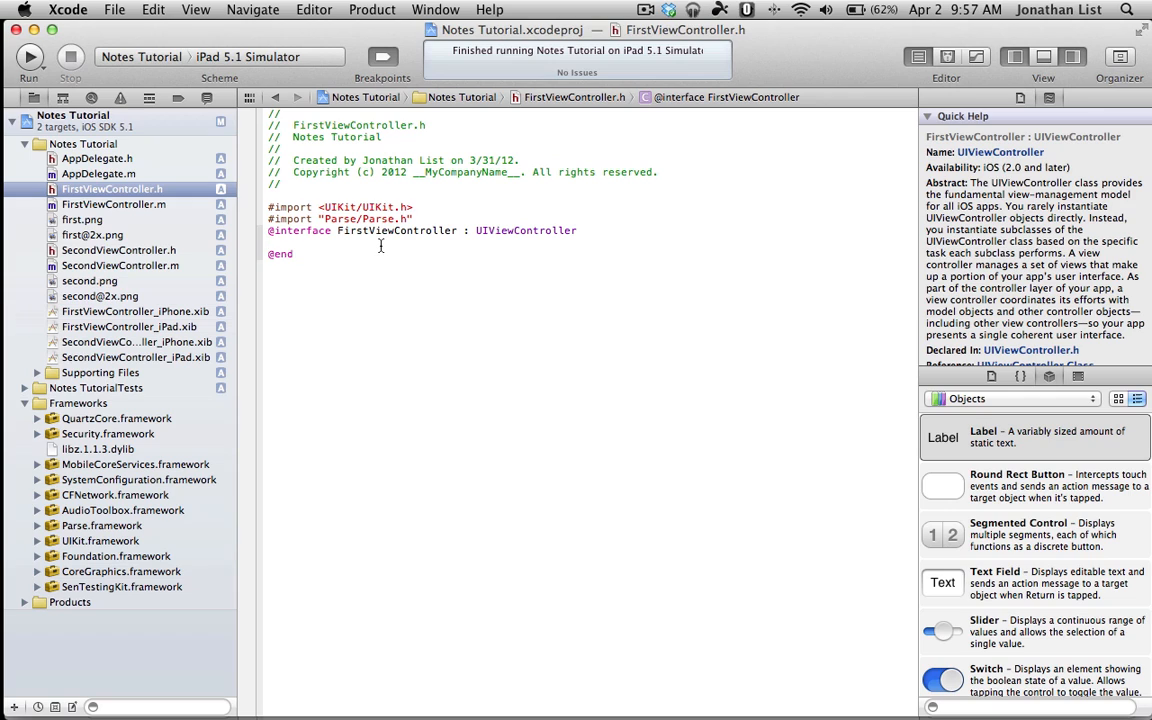
Add the submitForm: action and username/password UITextField outlets to FirstViewController.h
{"action": "left_click", "coordinate": [268, 242]}
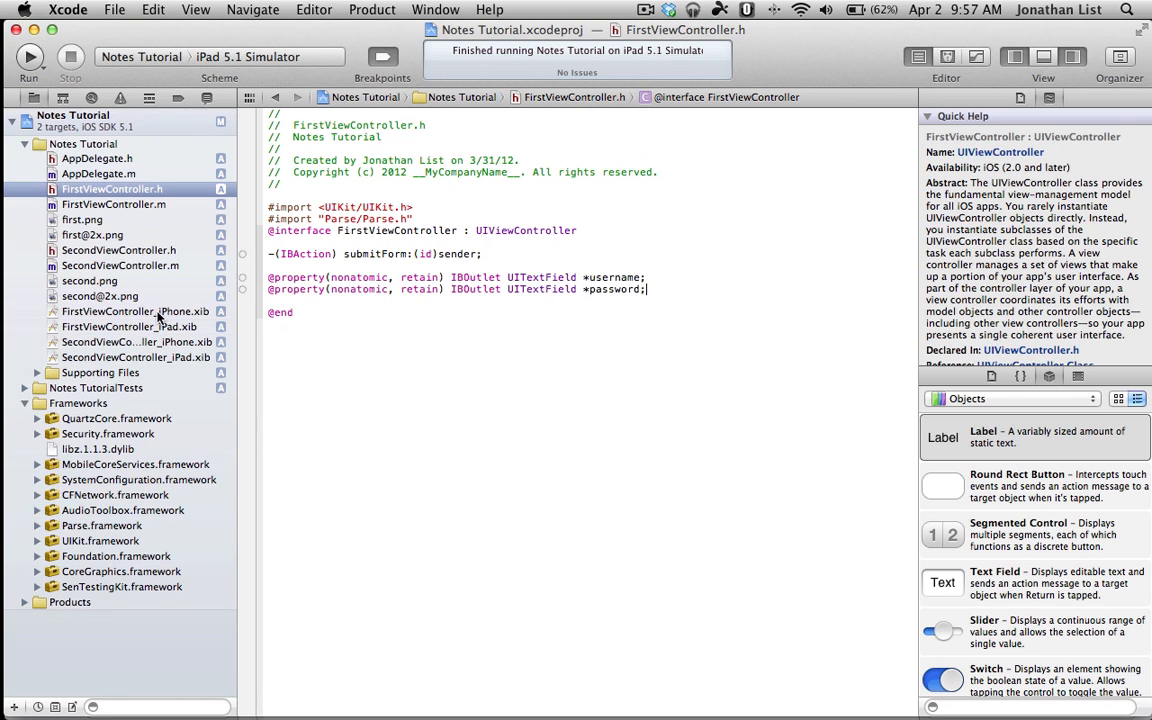
Place a label, two text fields and a Round Rect Button on the iPad view and retitle the label 'New User Sign Up'
{"action": "left_click", "coordinate": [130, 328]}
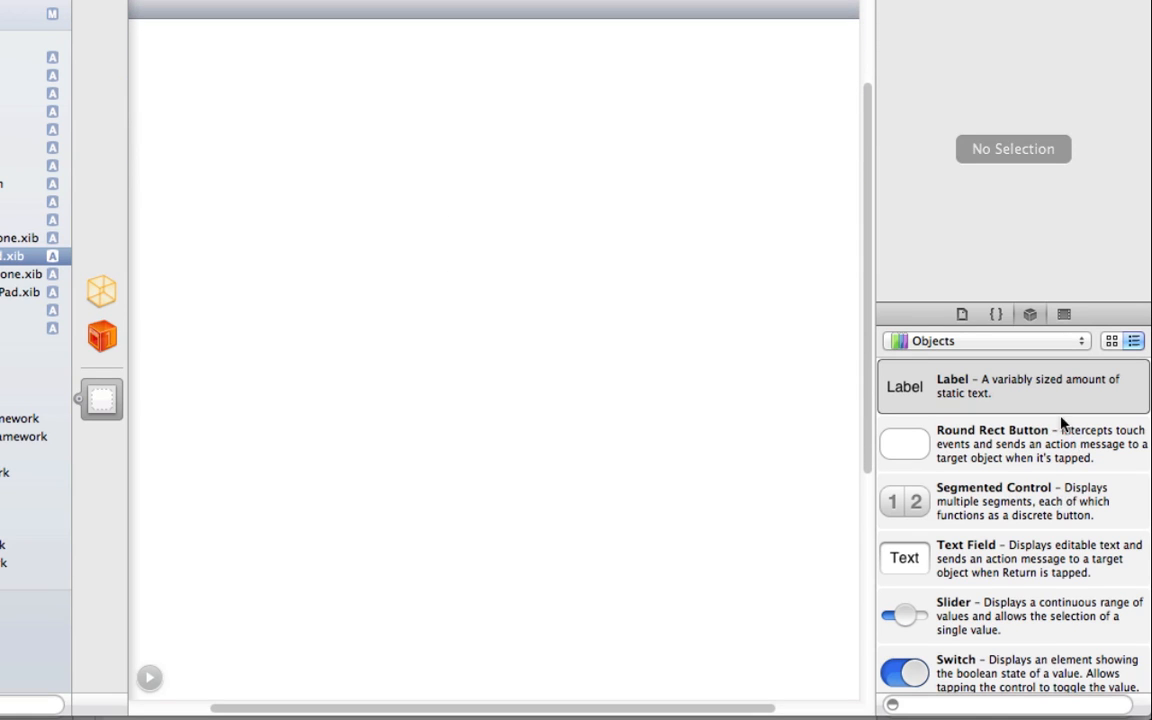
{"action": "left_click_drag", "start_coordinate": [904, 386], "coordinate": [424, 140]}
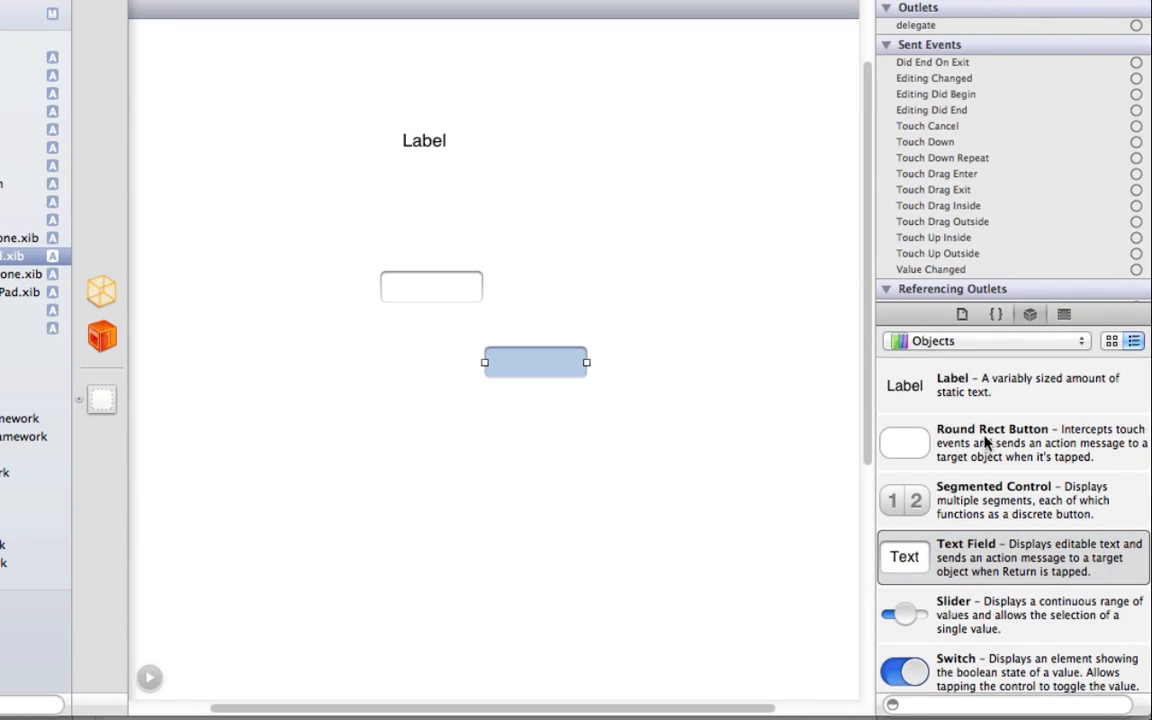
{"action": "left_click_drag", "start_coordinate": [536, 362], "coordinate": [476, 436]}
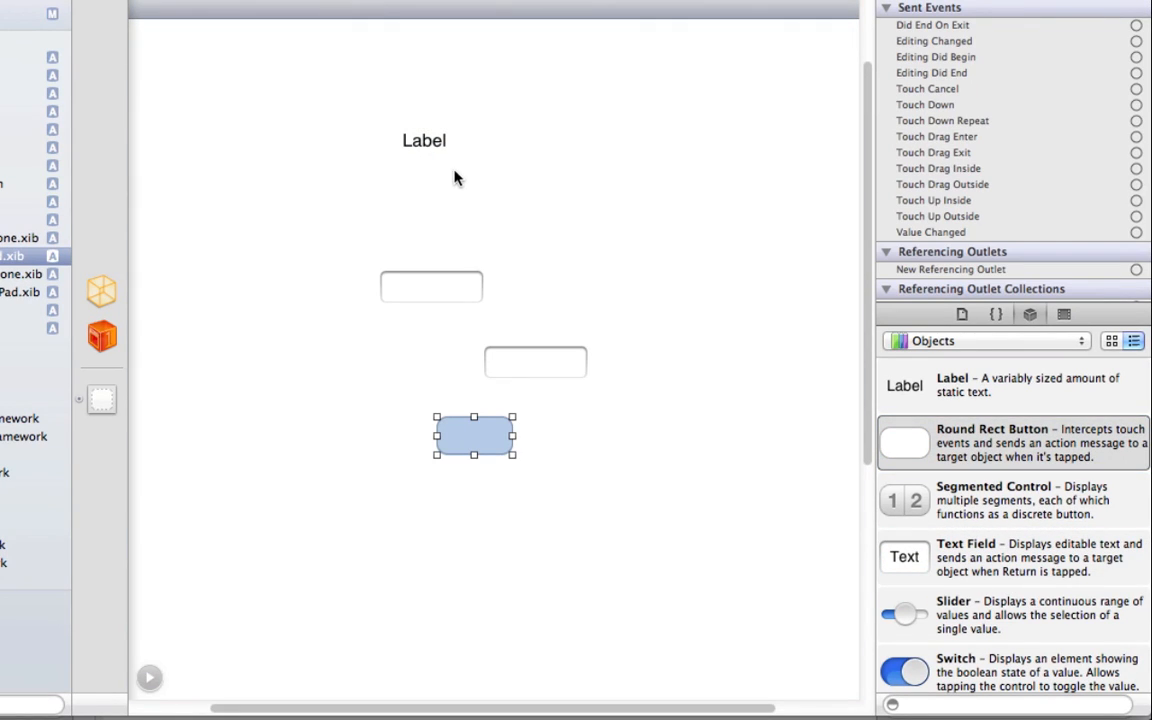
{"action": "left_click", "coordinate": [424, 140]}
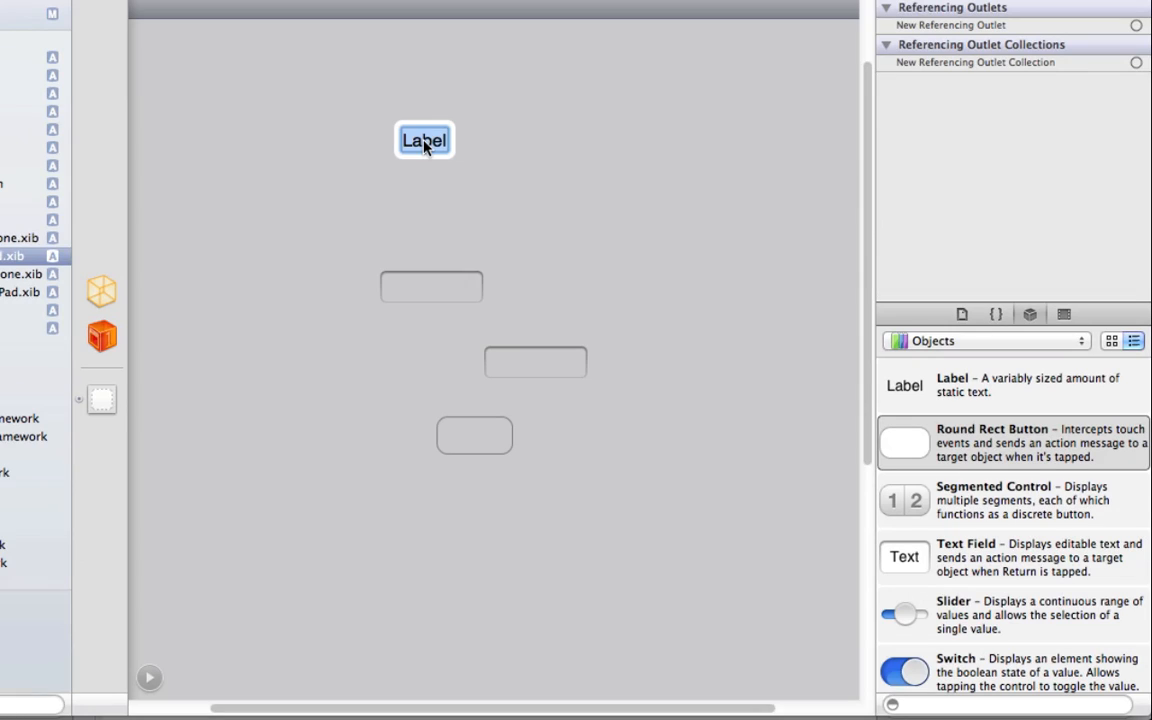
{"action": "type", "text": "New User Sign"}
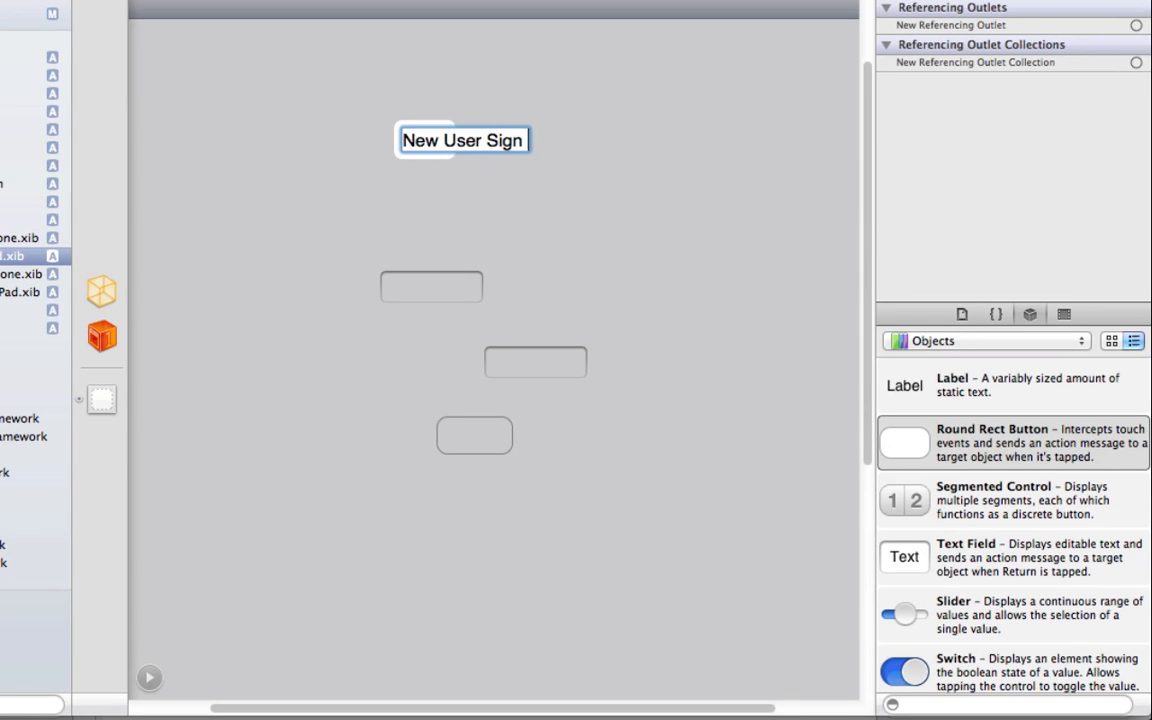
{"action": "scroll", "scroll_direction": "down", "scroll_amount": 3}
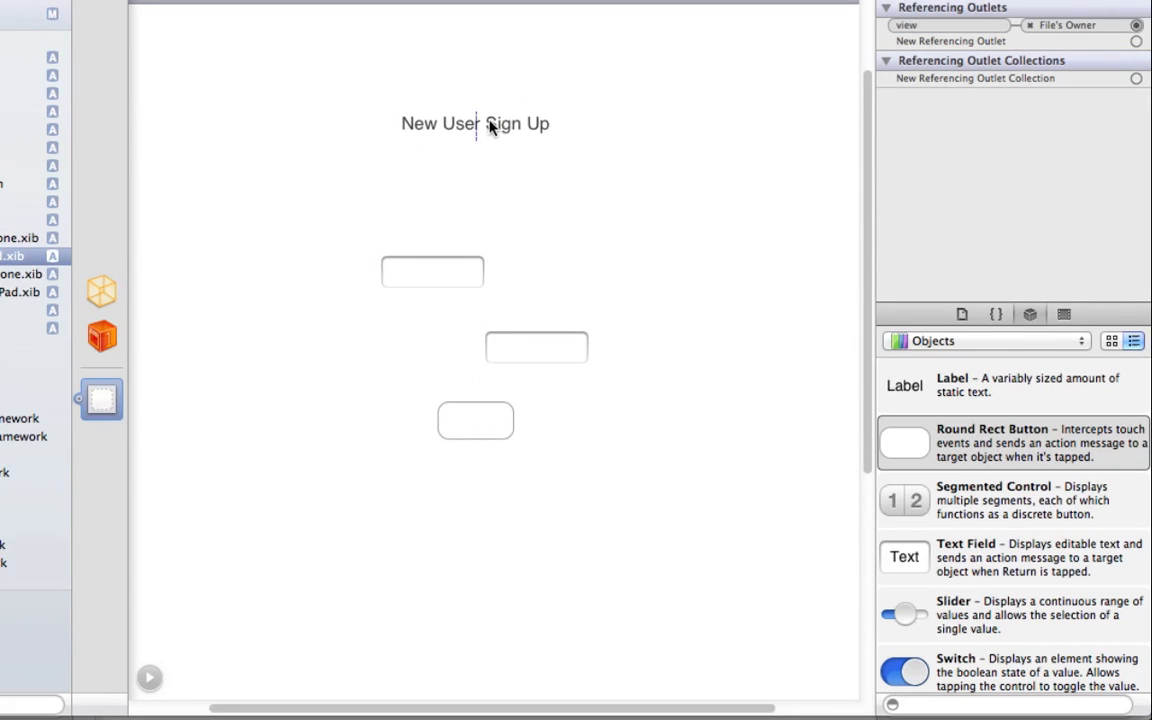
Centre the title at the top and stack both text fields centred beneath it
{"action": "left_click_drag", "start_coordinate": [476, 124], "coordinate": [496, 72]}
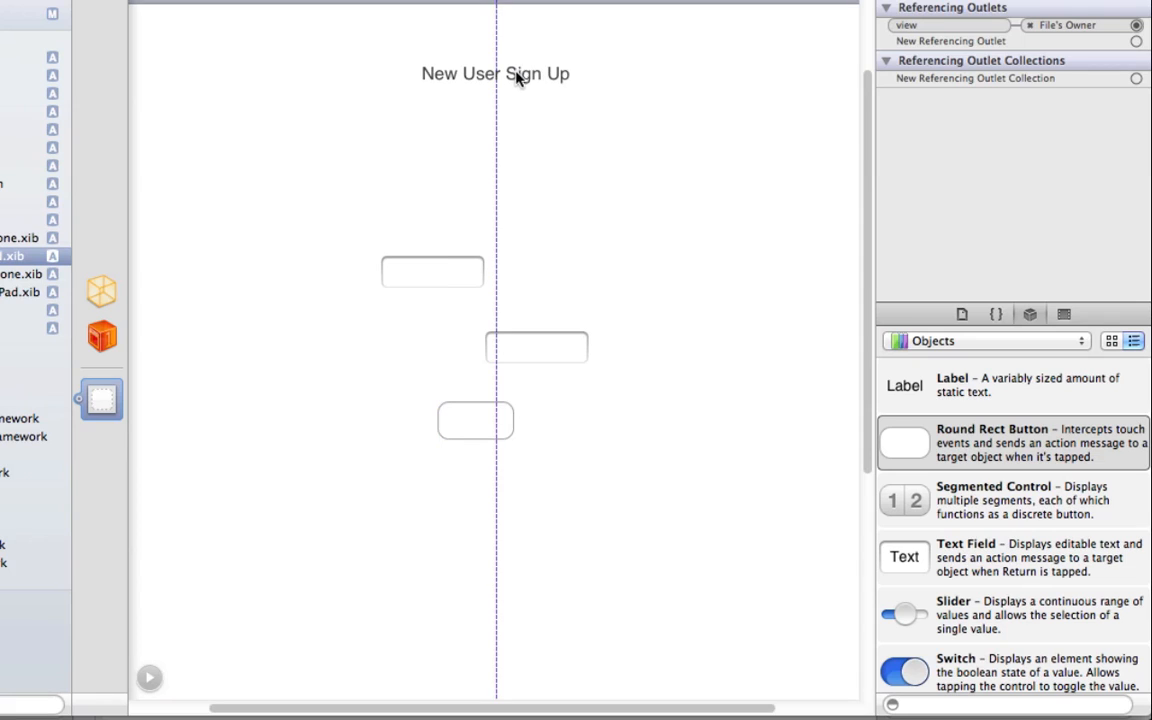
{"action": "left_click_drag", "start_coordinate": [432, 272], "coordinate": [508, 178]}
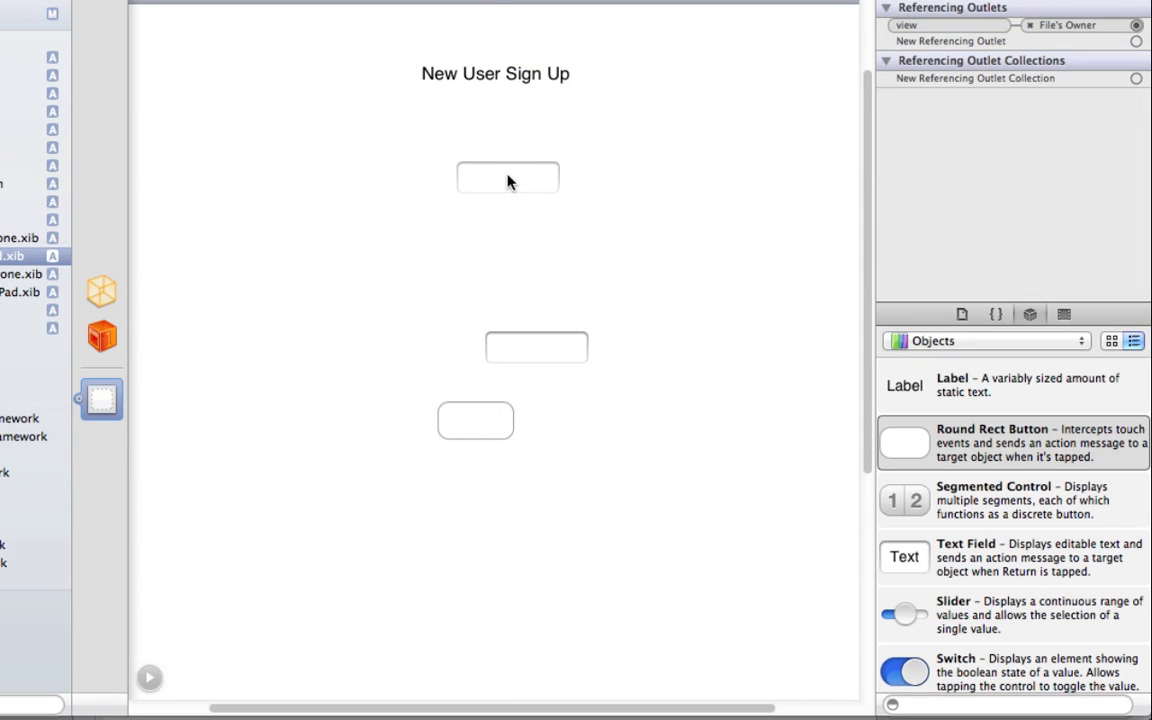
{"action": "left_click", "coordinate": [536, 348]}
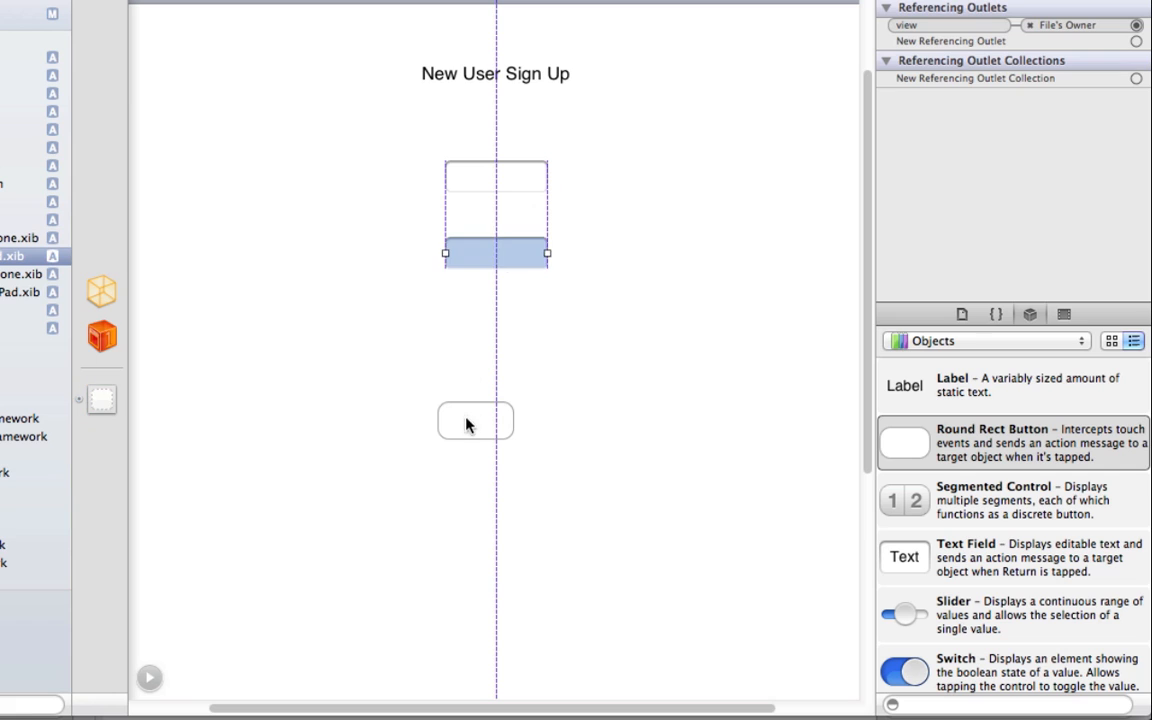
{"action": "left_click_drag", "start_coordinate": [476, 420], "coordinate": [508, 364]}
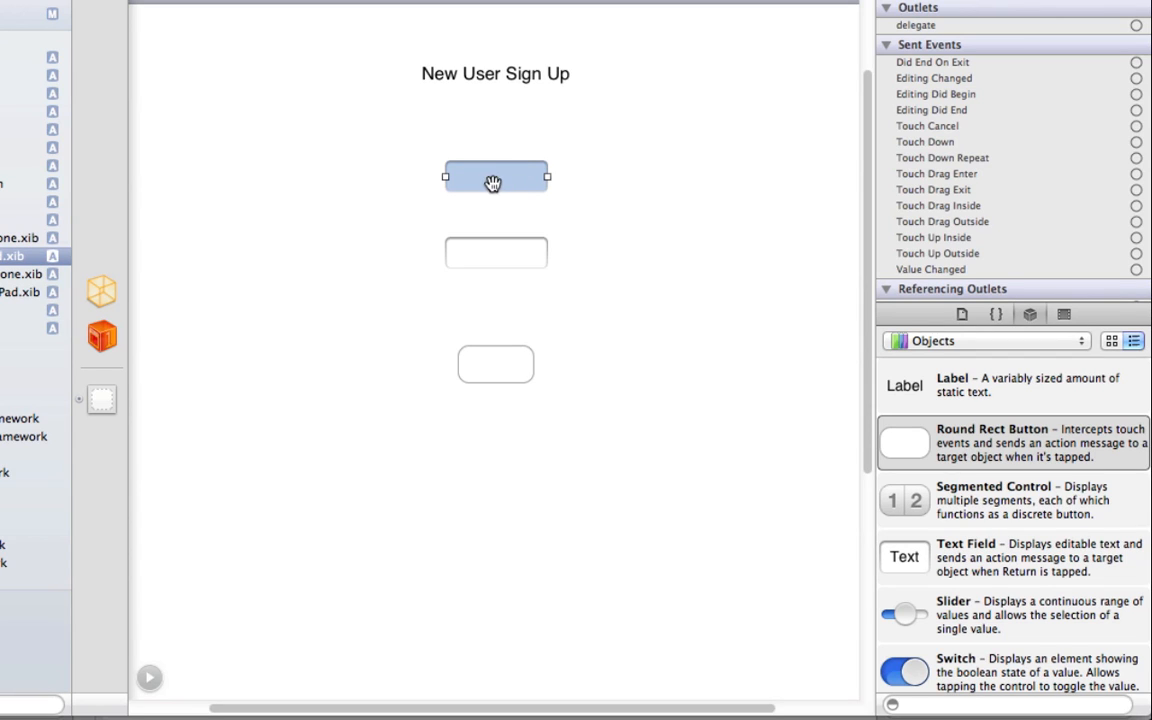
{"action": "mouse_move", "coordinate": [100, 292]}
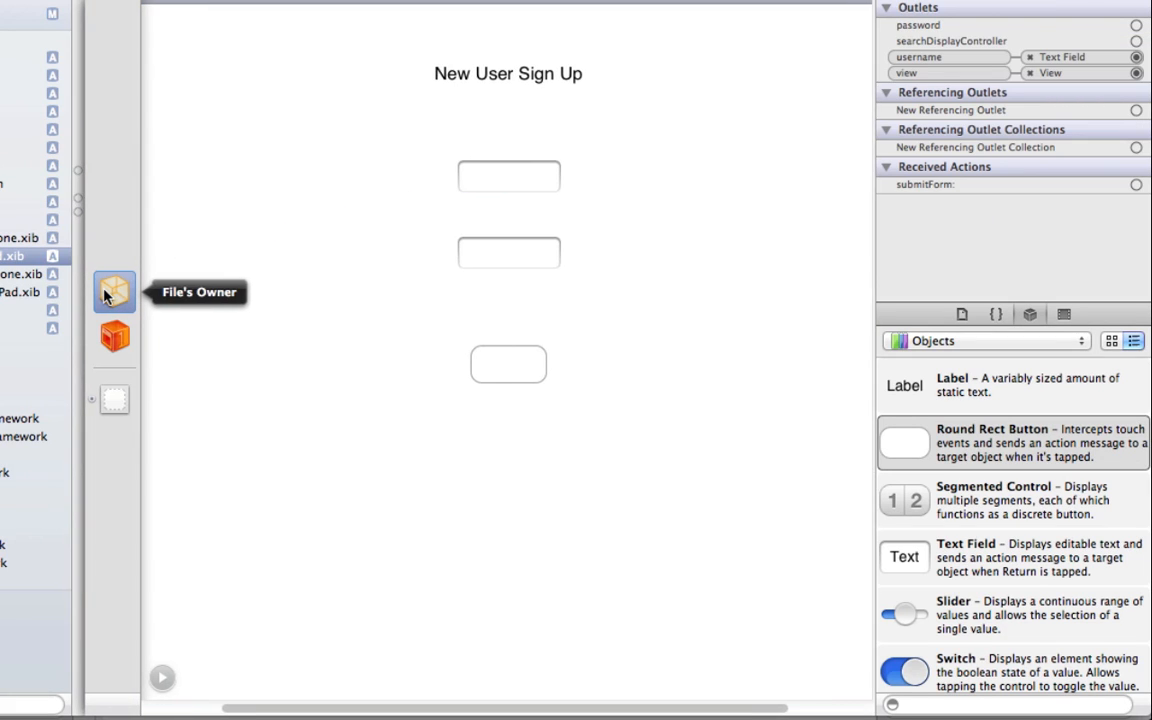
Connect File's Owner's username and password outlets to the two text fields
{"action": "left_click_drag", "start_coordinate": [112, 292], "coordinate": [496, 252]}
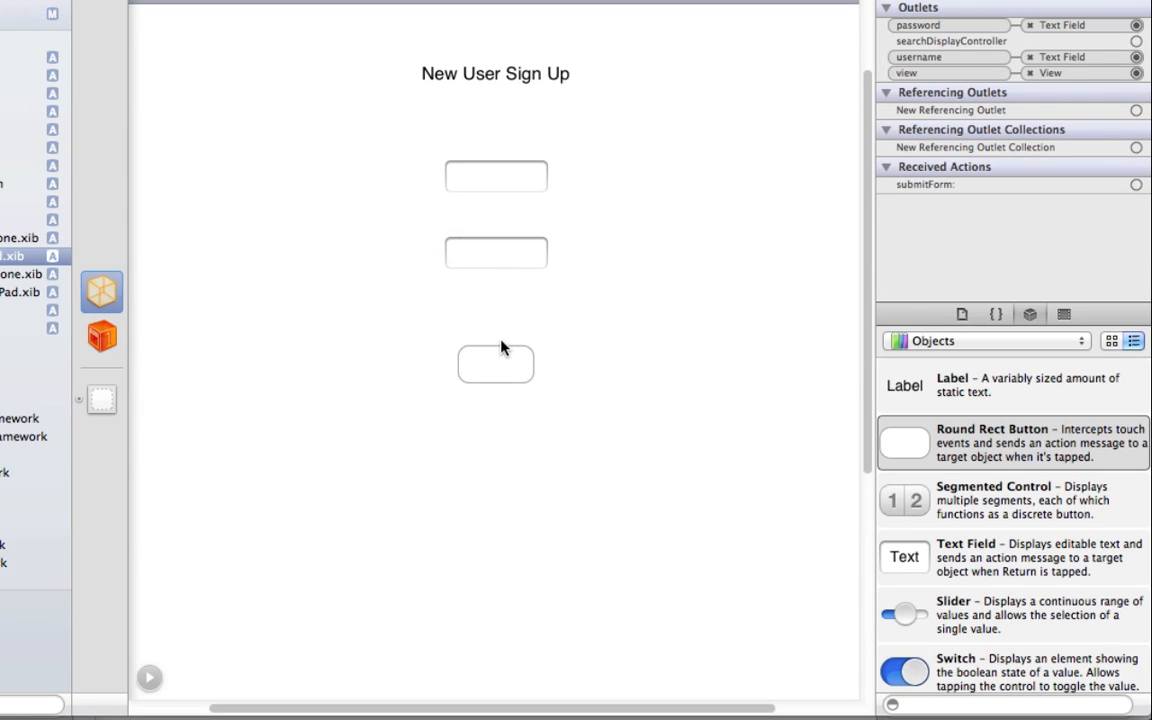
{"action": "mouse_move", "coordinate": [788, 206]}
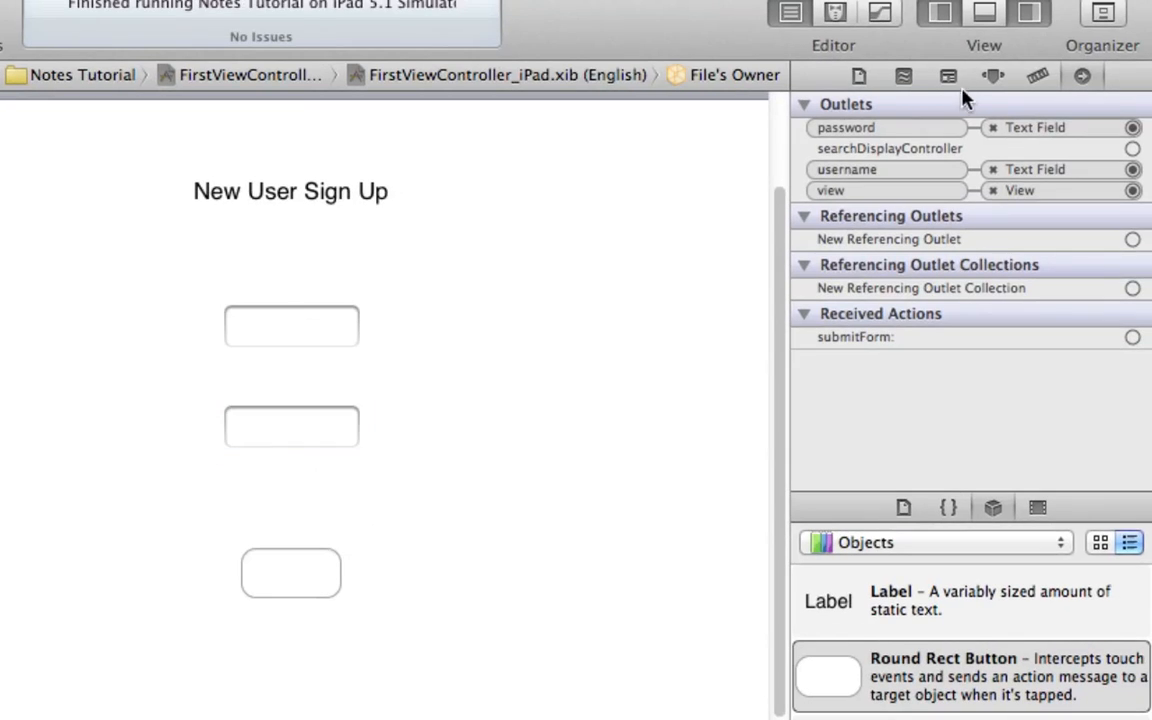
{"action": "mouse_move", "coordinate": [992, 76]}
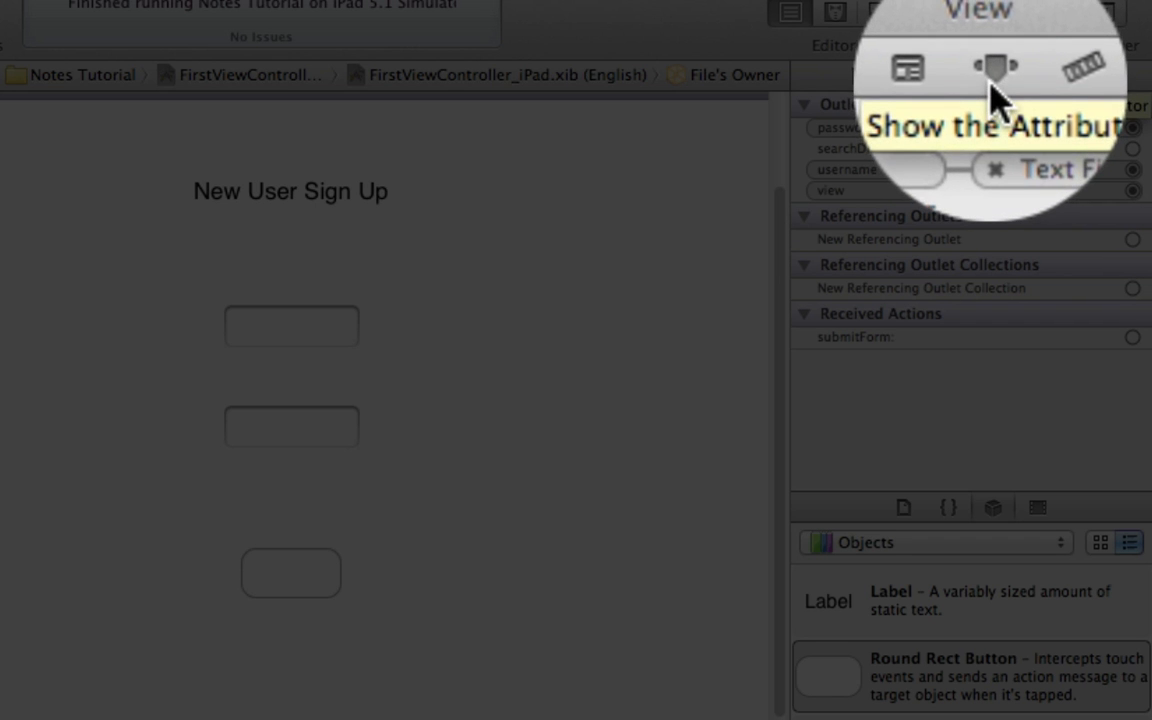
Give the top text field the placeholder 'Username' in the Attributes inspector
{"action": "left_click", "coordinate": [992, 76]}
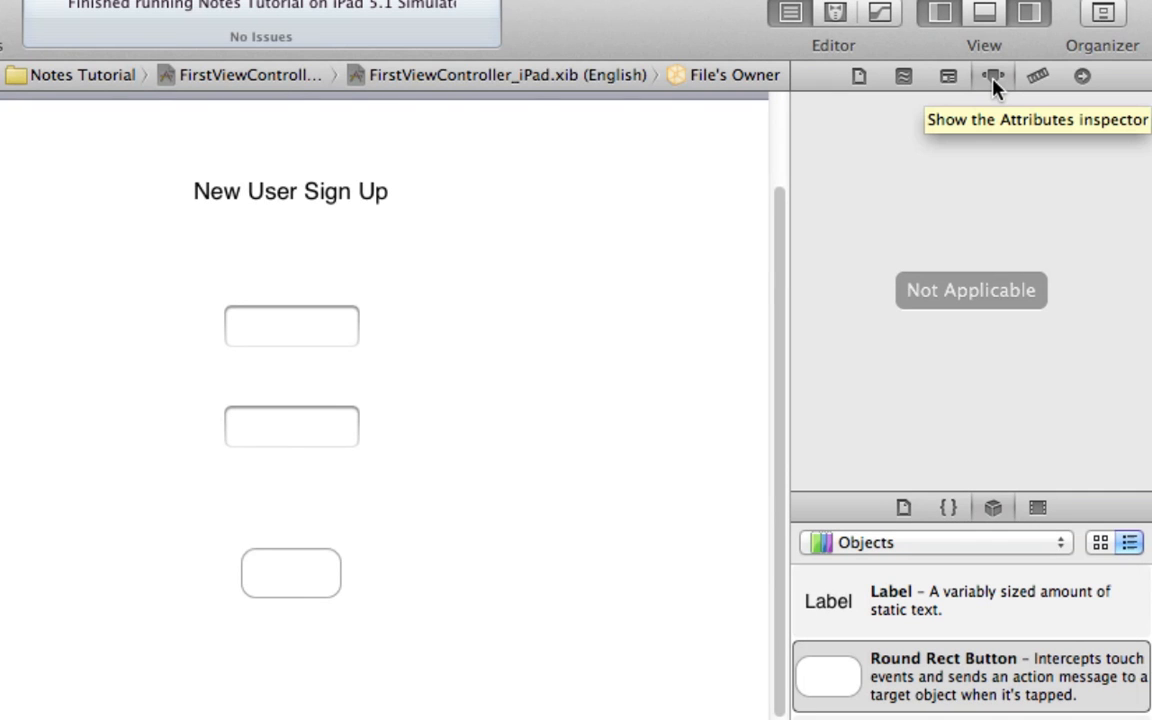
{"action": "mouse_move", "coordinate": [756, 268]}
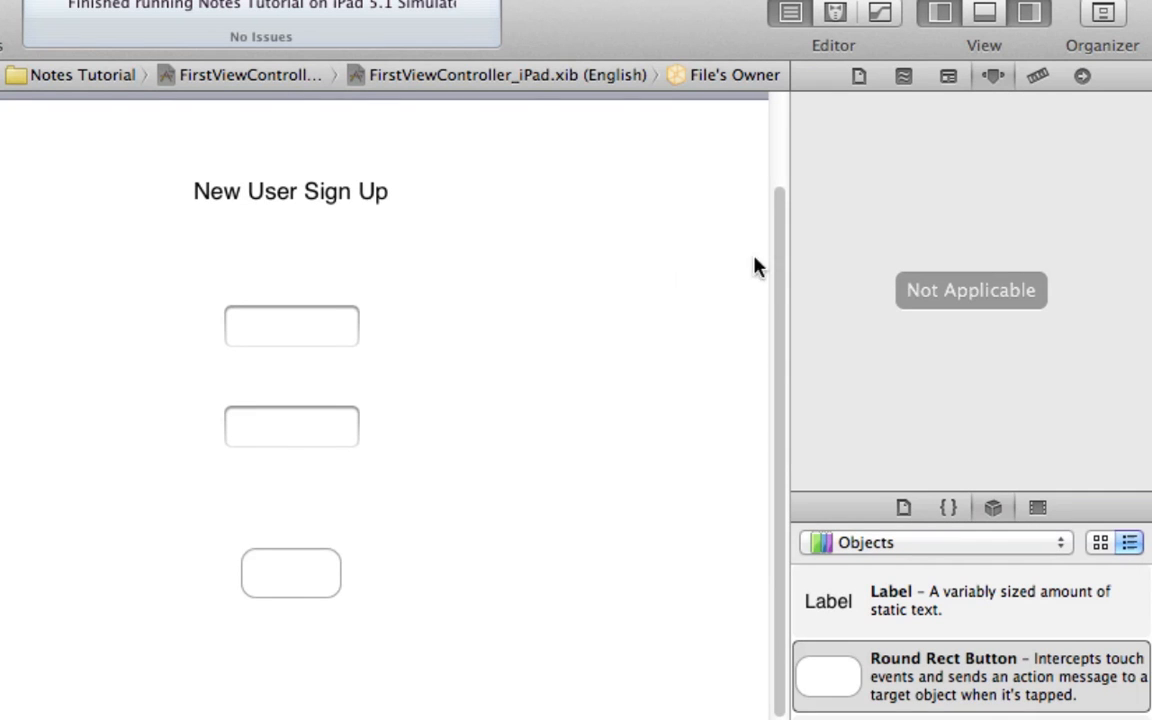
{"action": "left_click", "coordinate": [292, 326]}
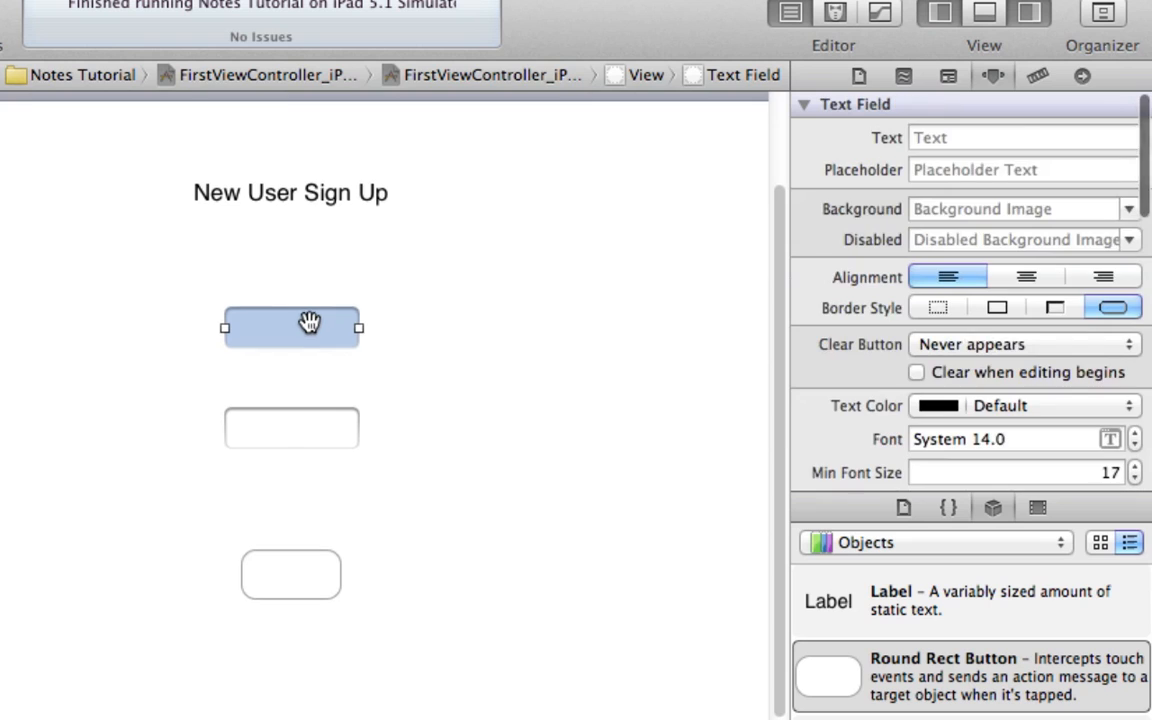
{"action": "left_click", "coordinate": [1024, 168]}
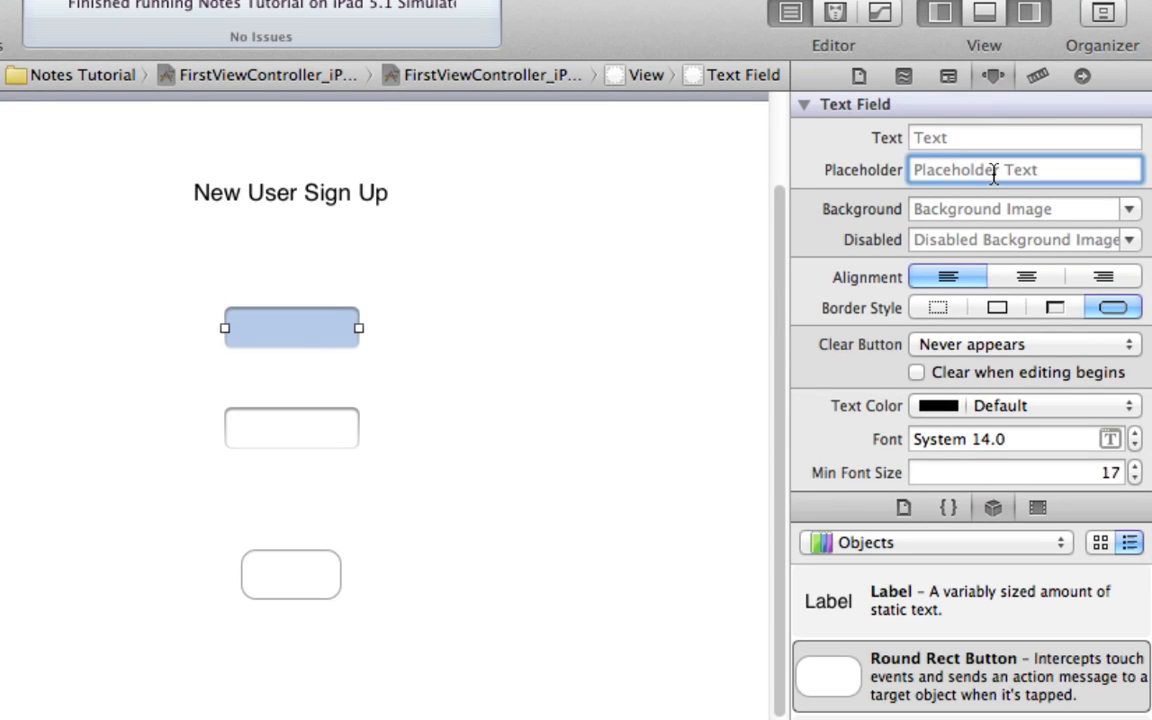
{"action": "type", "text": "User"}
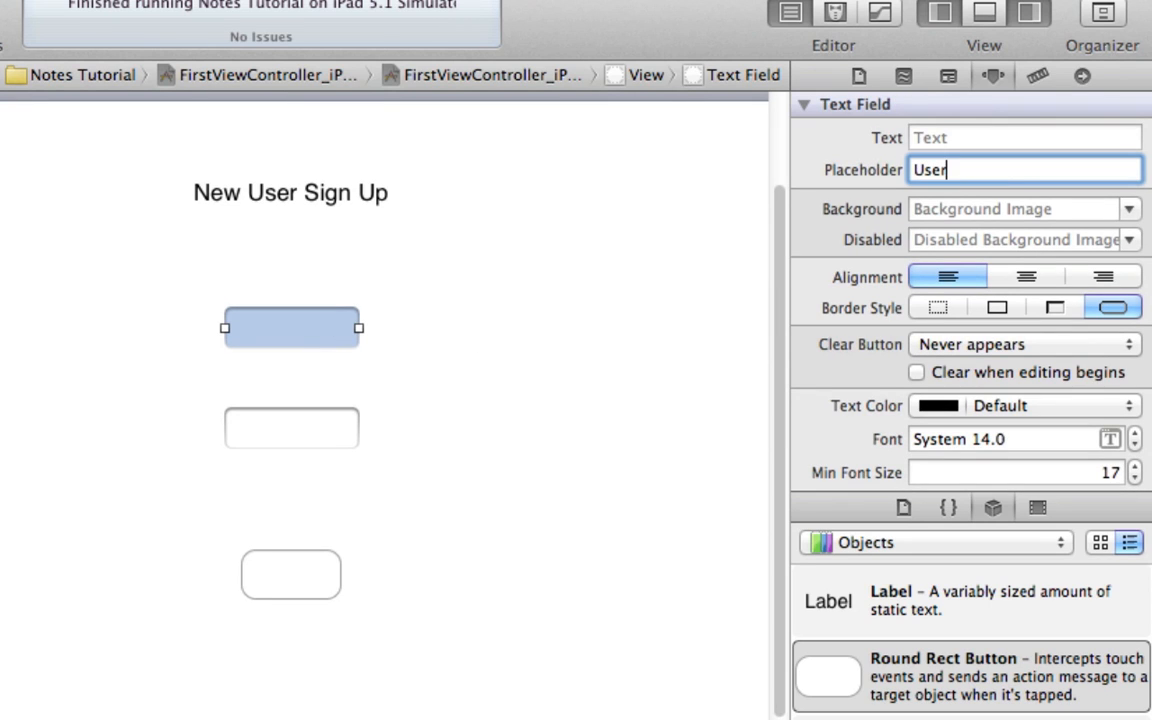
{"action": "type", "text": "name"}
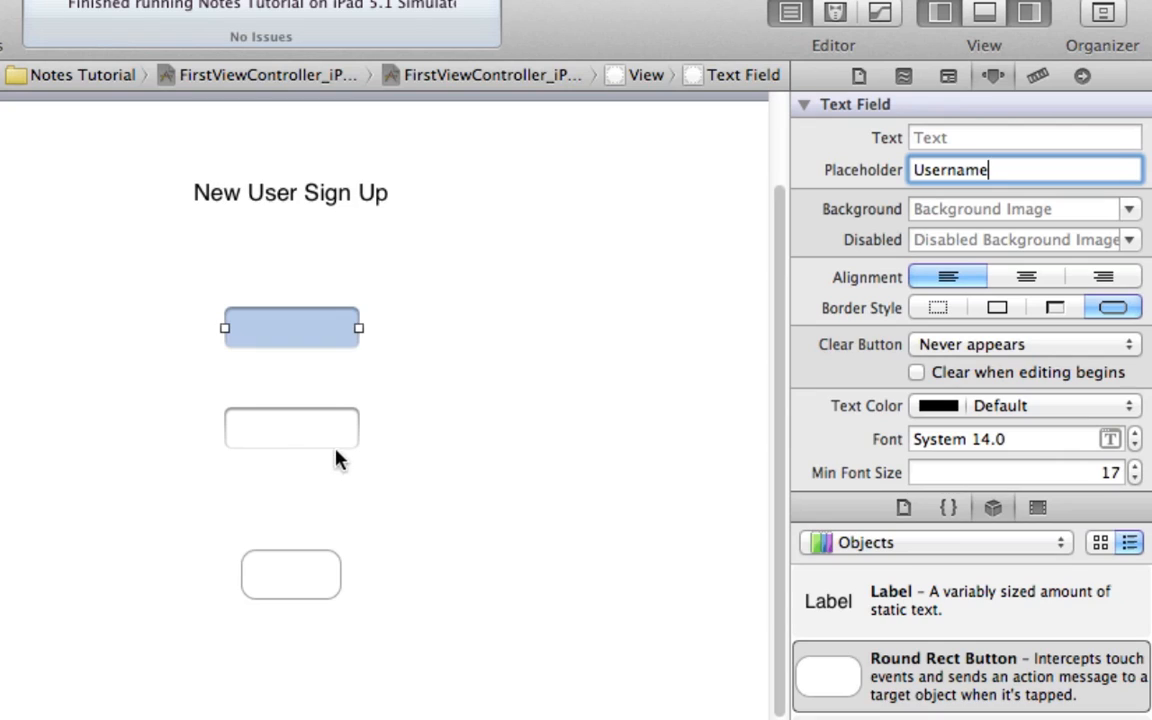
Give the second field the placeholder 'Password' and title the button 'Submit'
{"action": "left_click", "coordinate": [292, 428]}
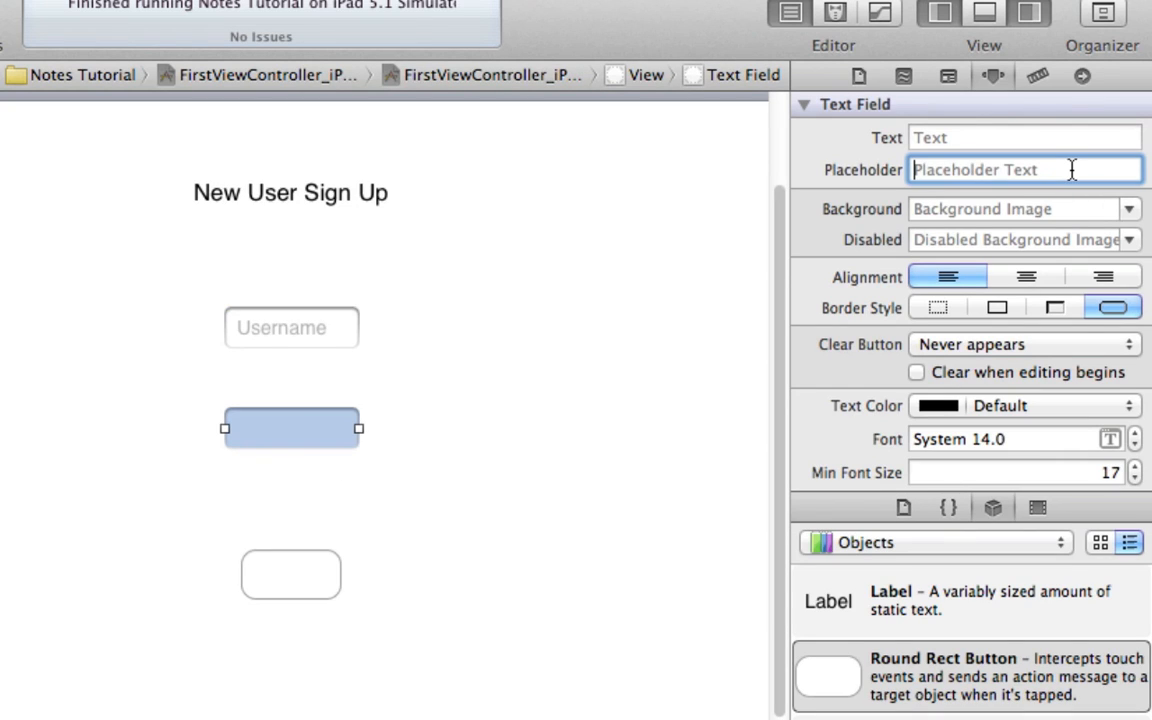
{"action": "type", "text": "Password"}
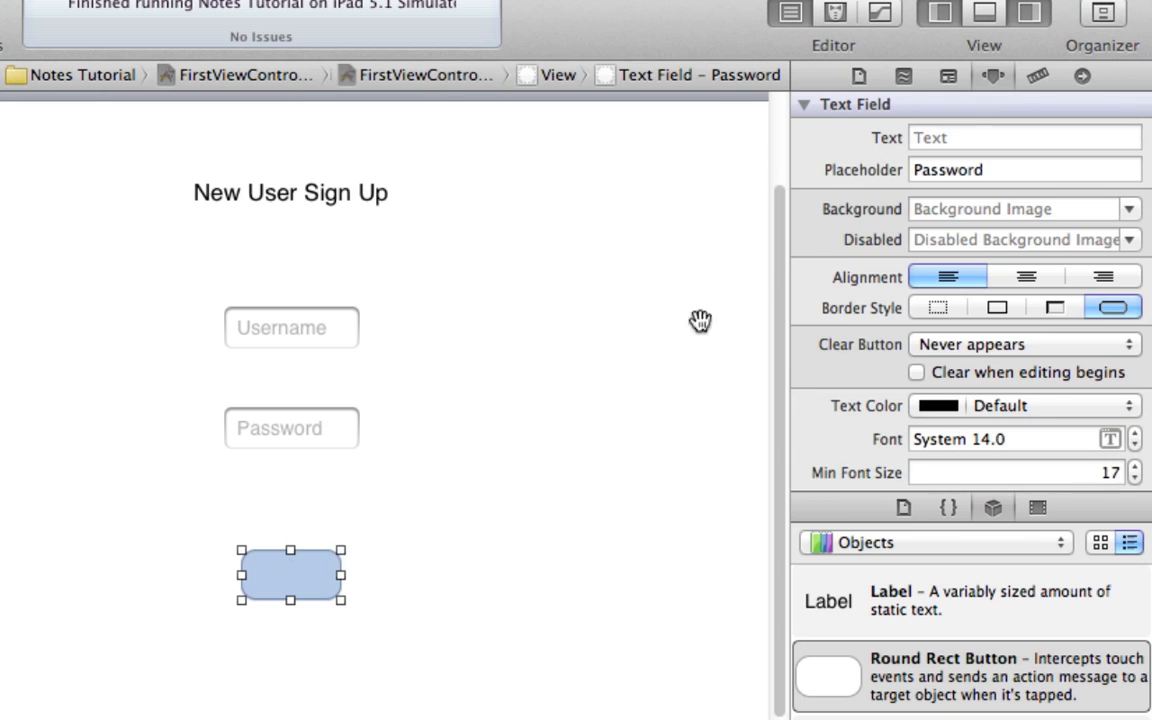
{"action": "left_click", "coordinate": [290, 576]}
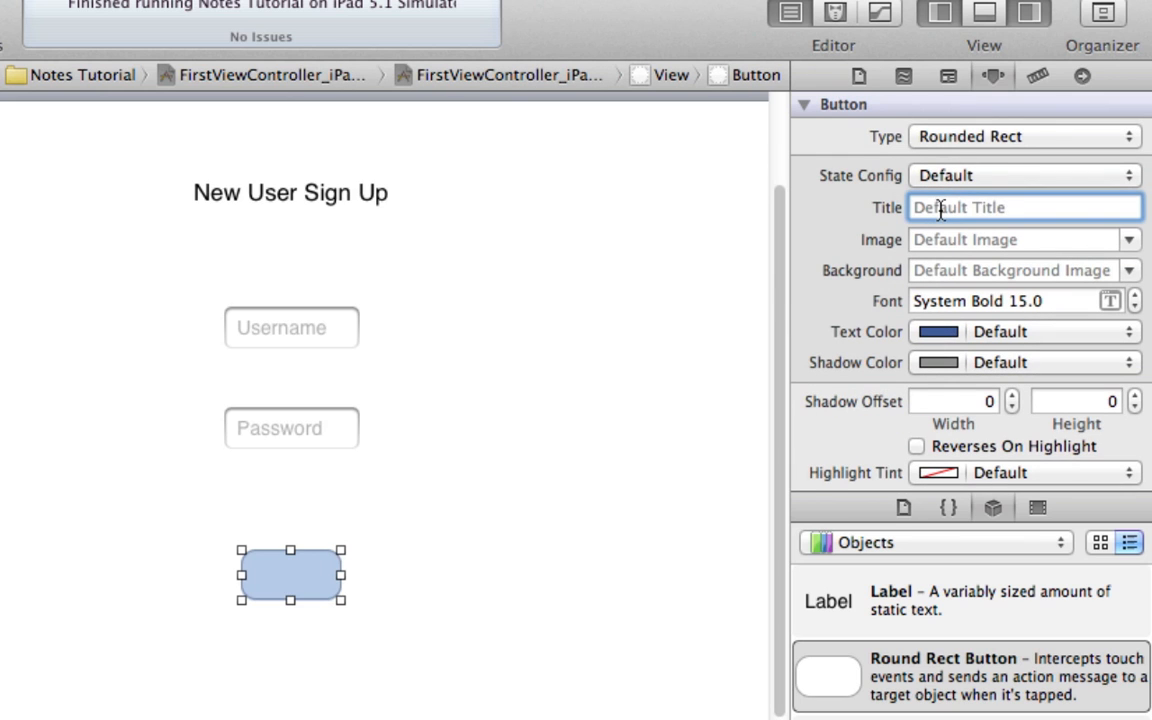
{"action": "type", "text": "Submit"}
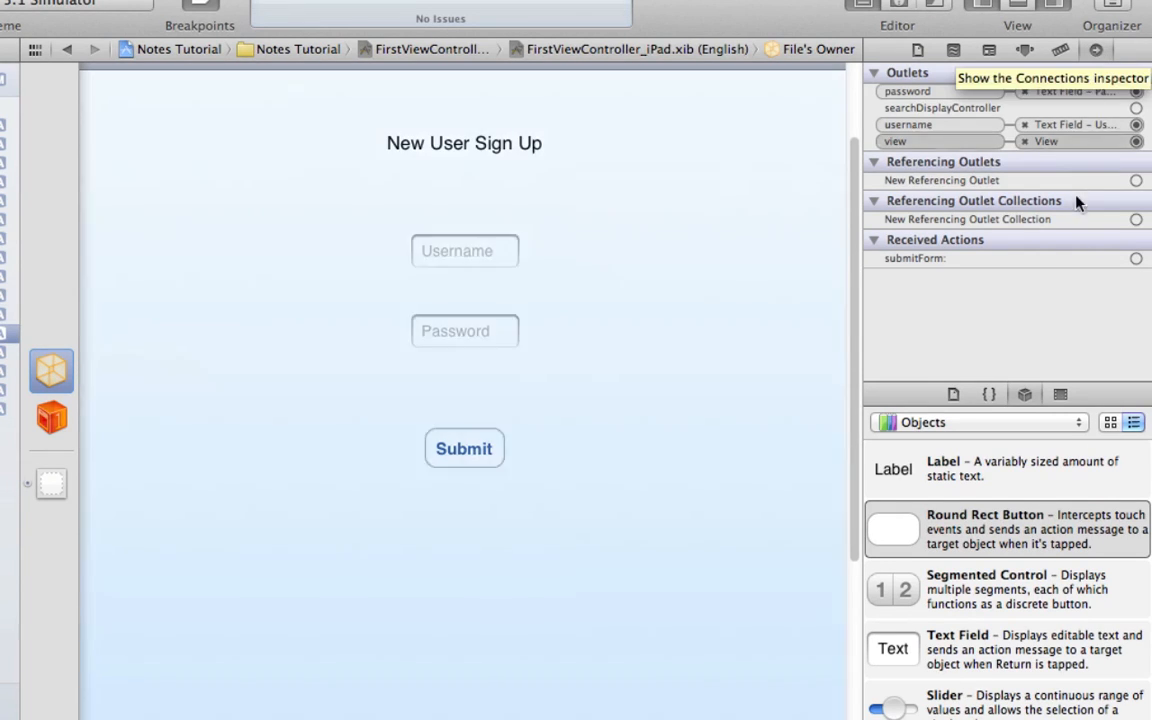
{"action": "mouse_move", "coordinate": [1136, 258]}
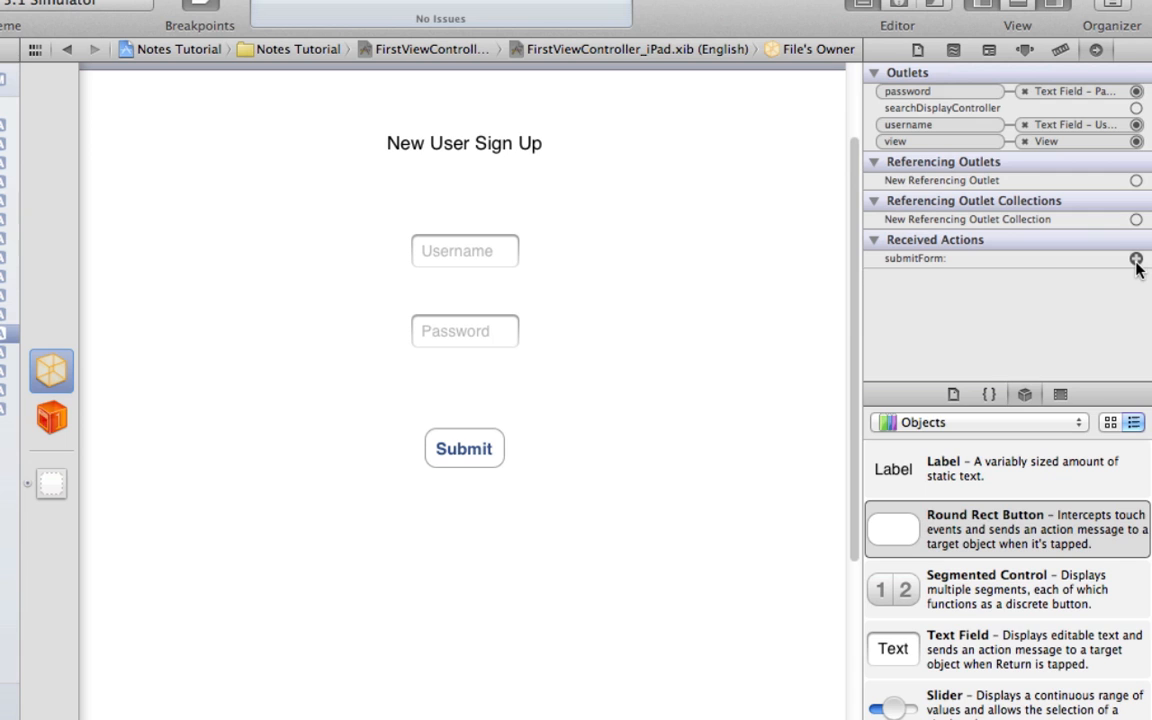
Wire the Submit button's Touch Up Inside event to the submitForm: action
{"action": "left_click_drag", "start_coordinate": [1136, 258], "coordinate": [464, 448]}
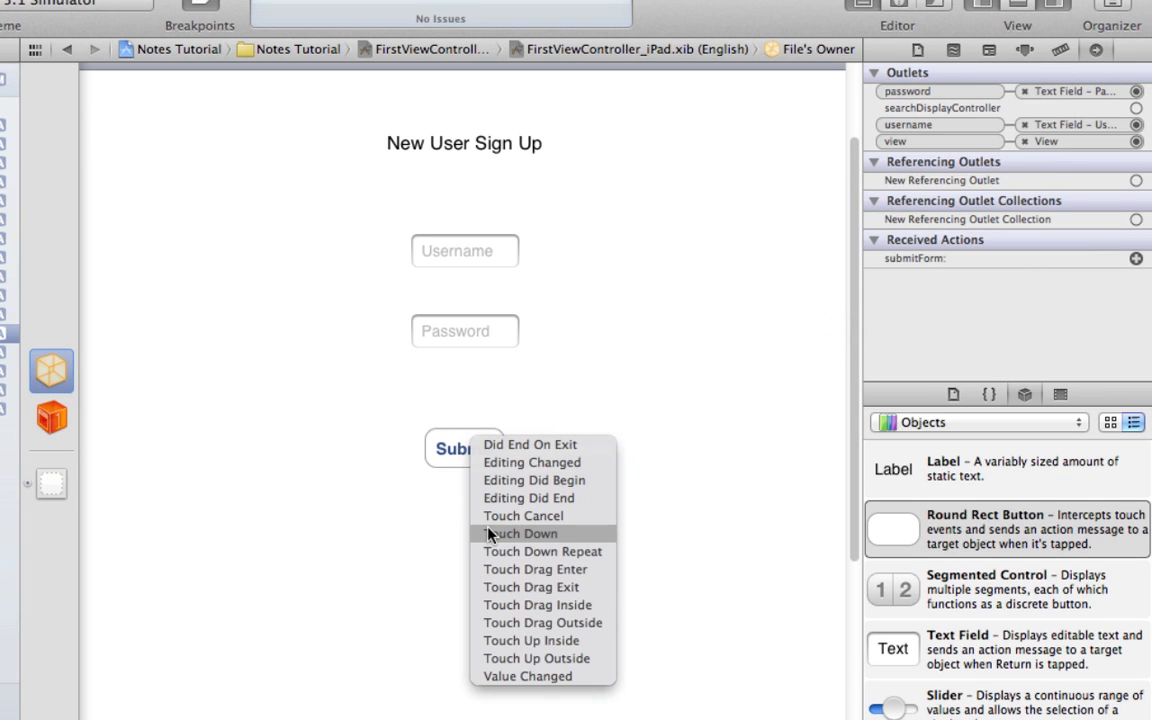
{"action": "mouse_move", "coordinate": [496, 640]}
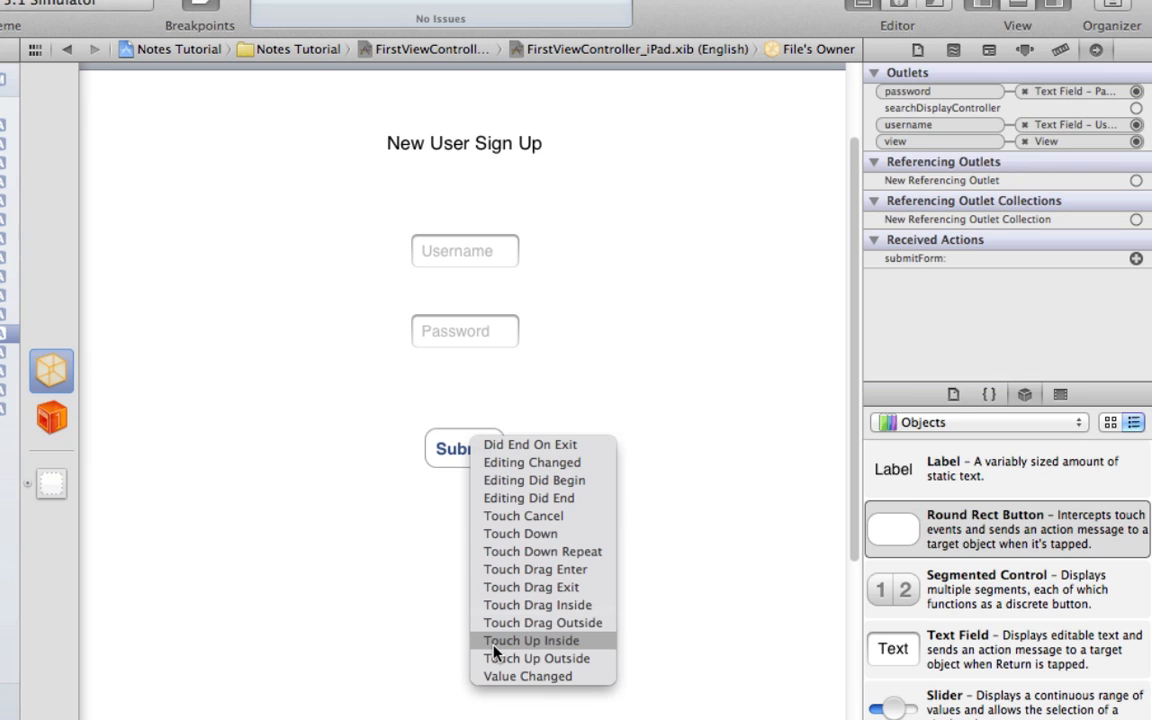
{"action": "left_click", "coordinate": [532, 640]}
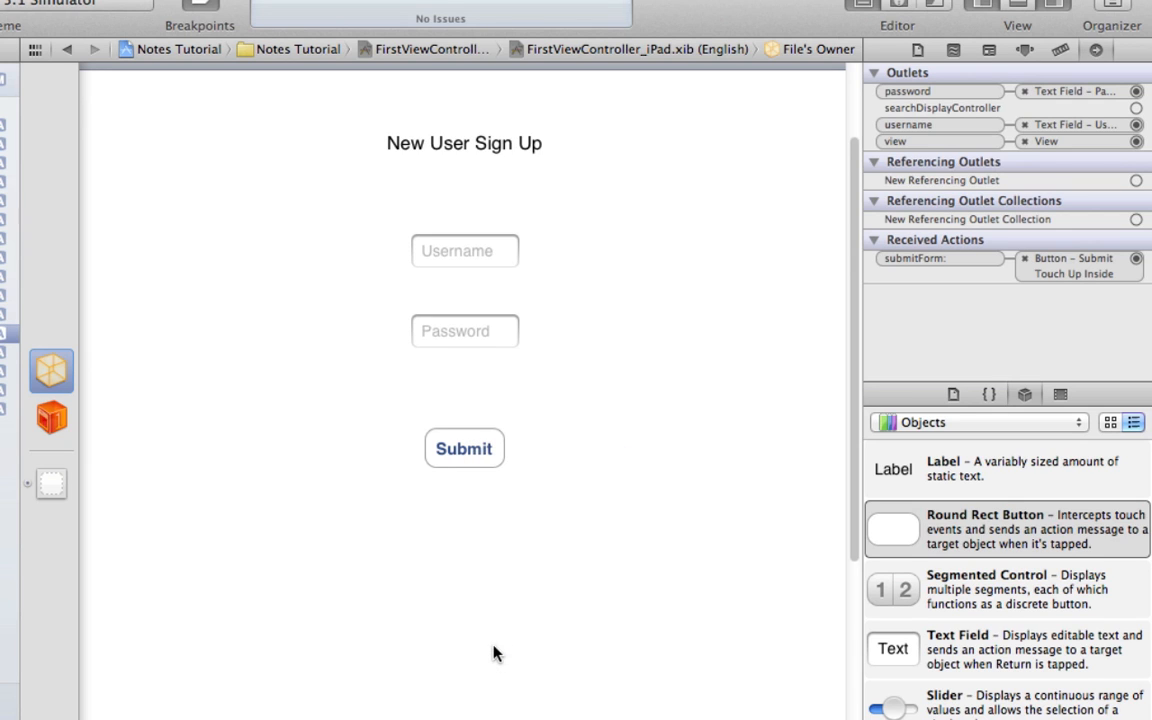
{"action": "mouse_move", "coordinate": [116, 264]}
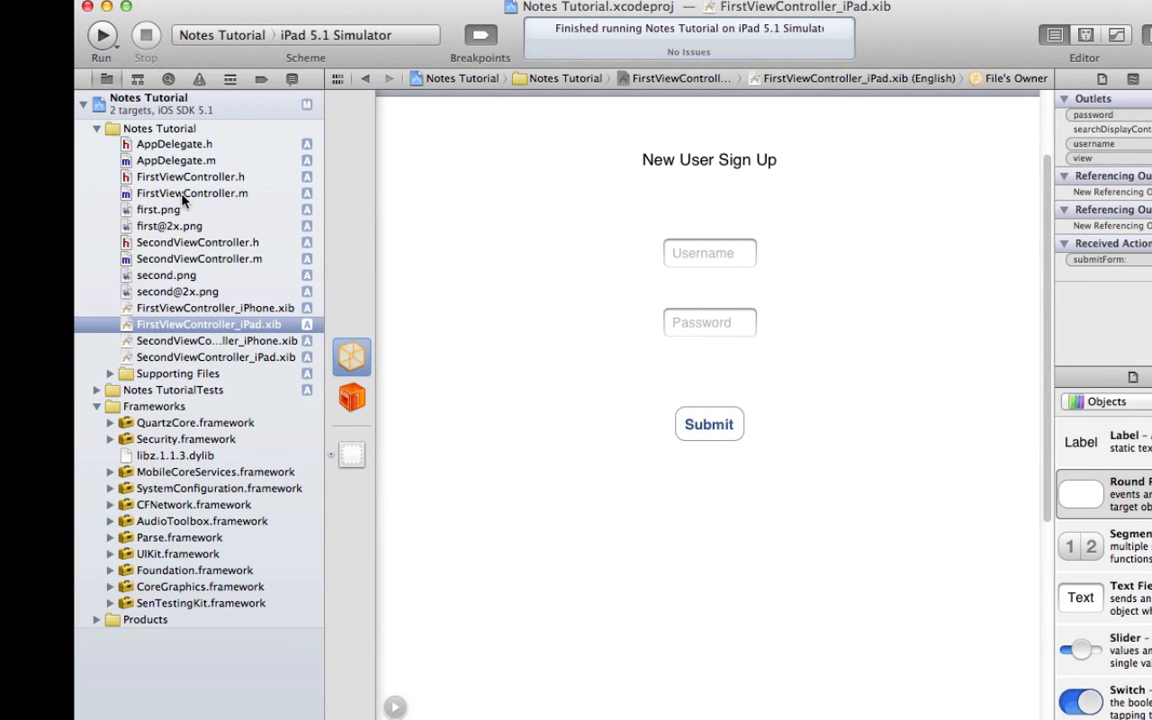
Synthesize username and password in FirstViewController.m and set secure entry and autocorrection off in viewDidLoad
{"action": "left_click", "coordinate": [192, 192]}
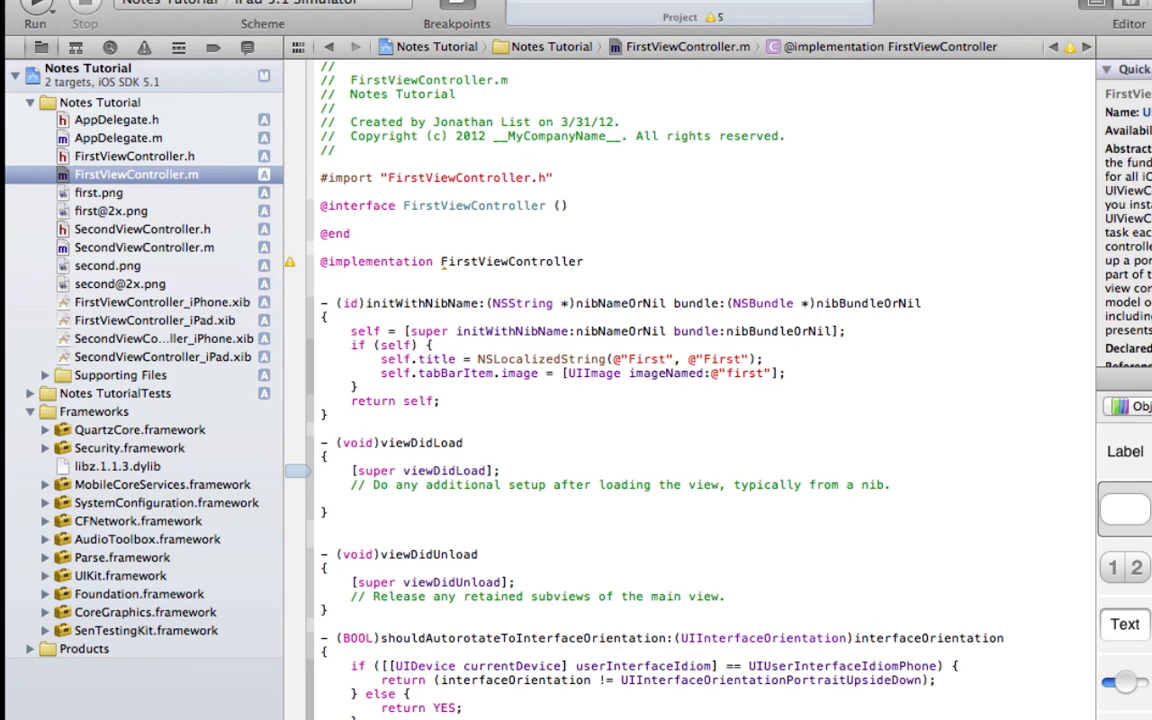
{"action": "left_click", "coordinate": [322, 276]}
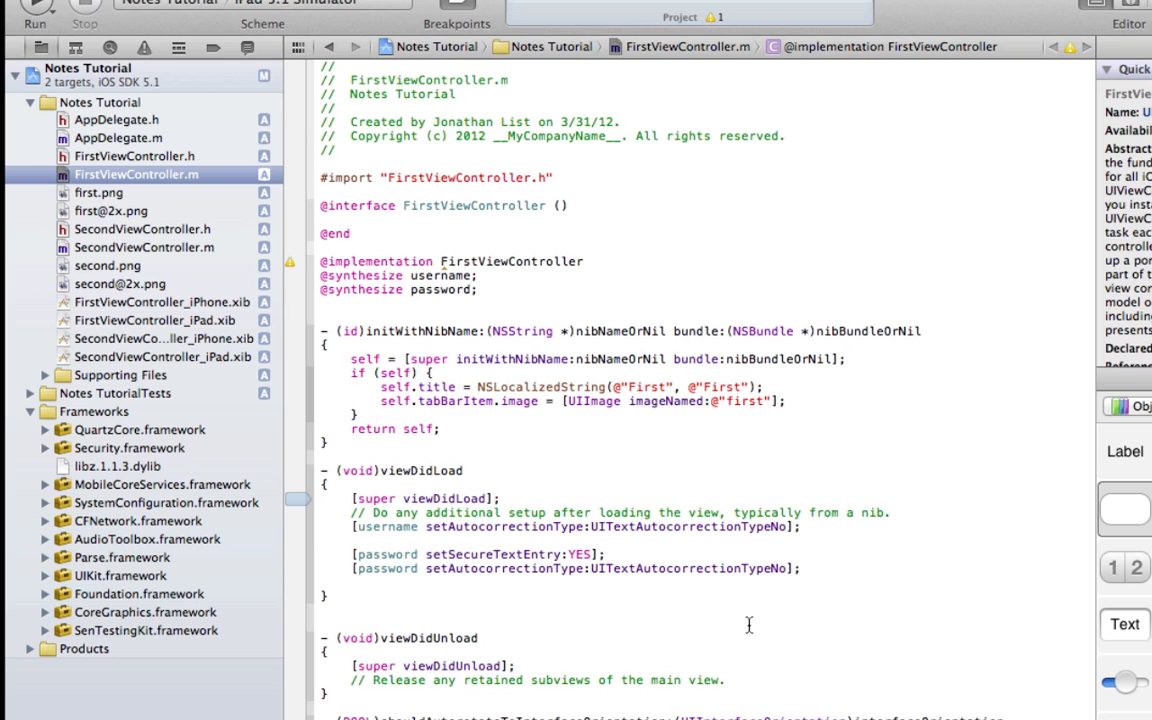
{"action": "scroll", "scroll_direction": "down", "scroll_amount": 3}
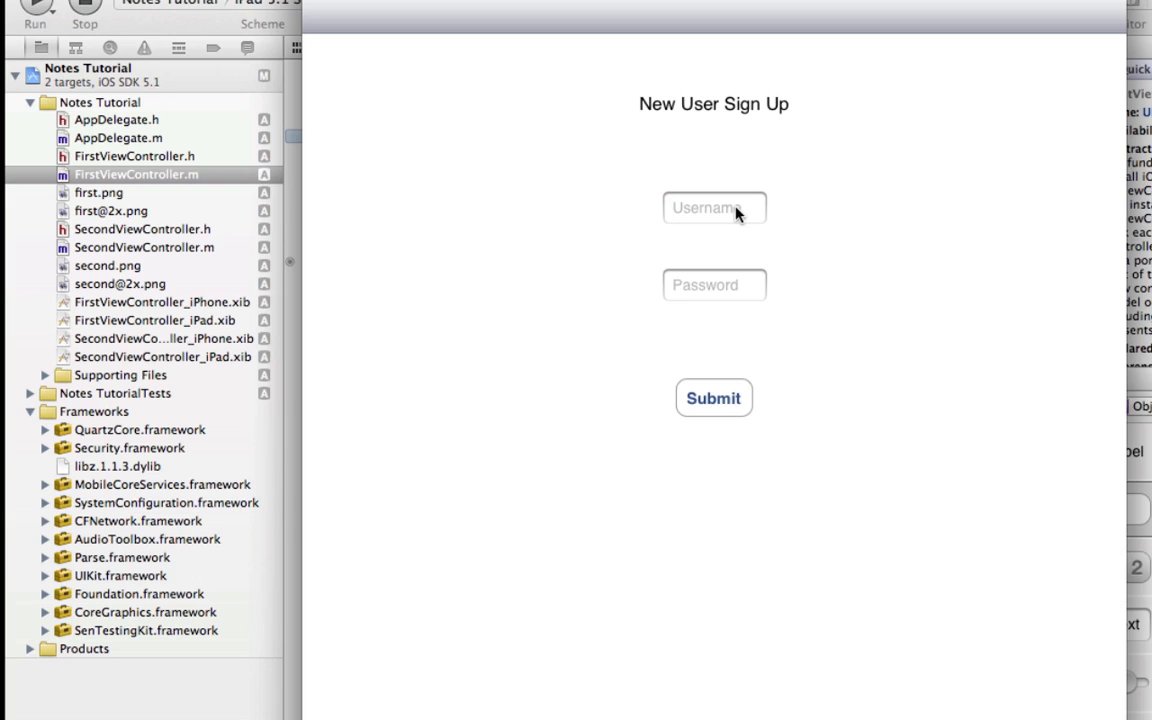
Enter a username and password in the simulator and submit to get the 'username already taken' alert
{"action": "left_click", "coordinate": [712, 206]}
{"action": "type", "text": "Username"}
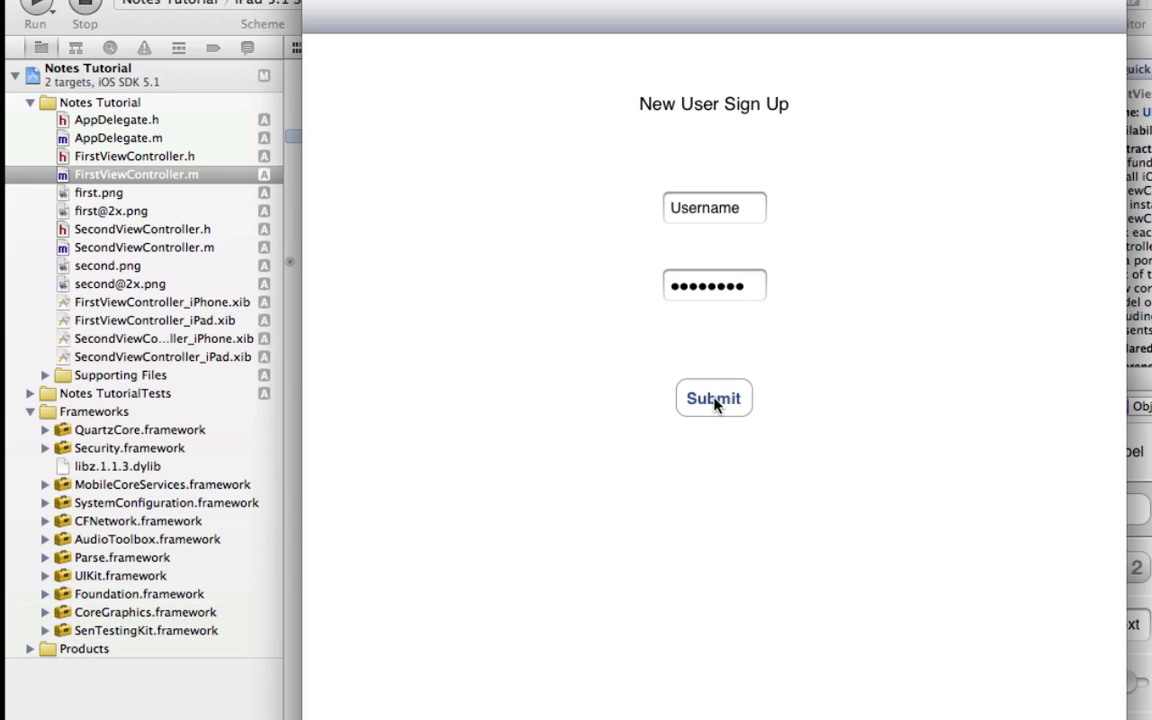
{"action": "left_click", "coordinate": [714, 398]}
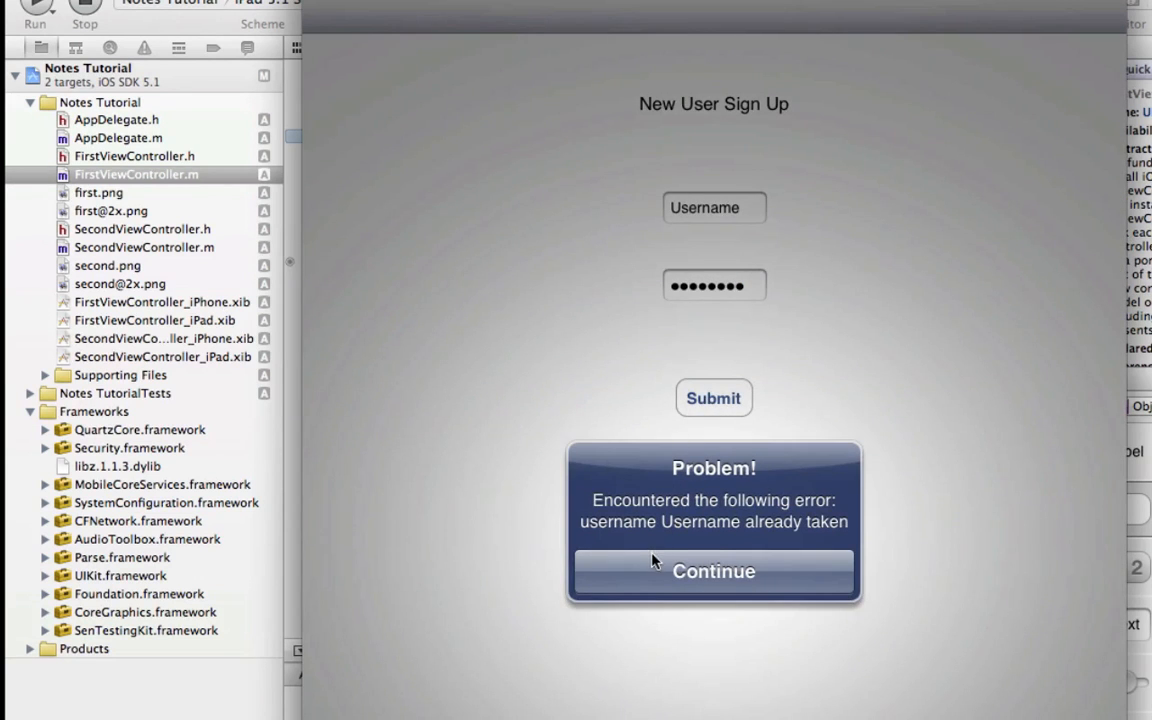
{"action": "mouse_move", "coordinate": [612, 496]}
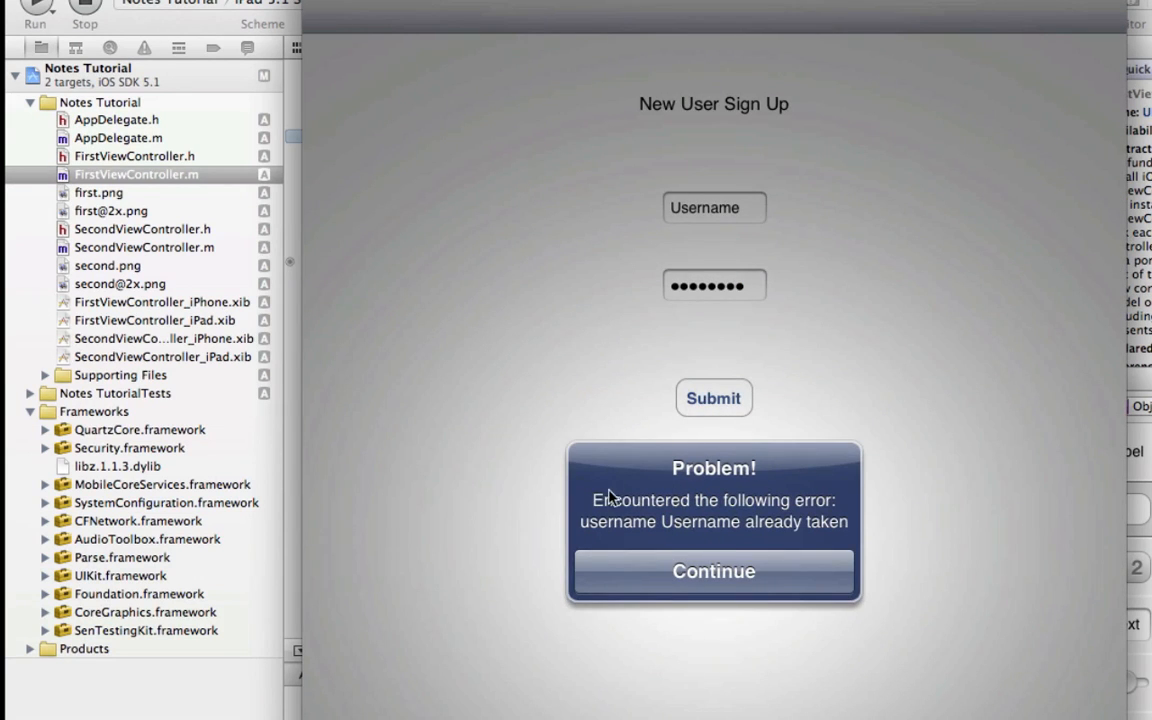
{"action": "mouse_move", "coordinate": [680, 530]}
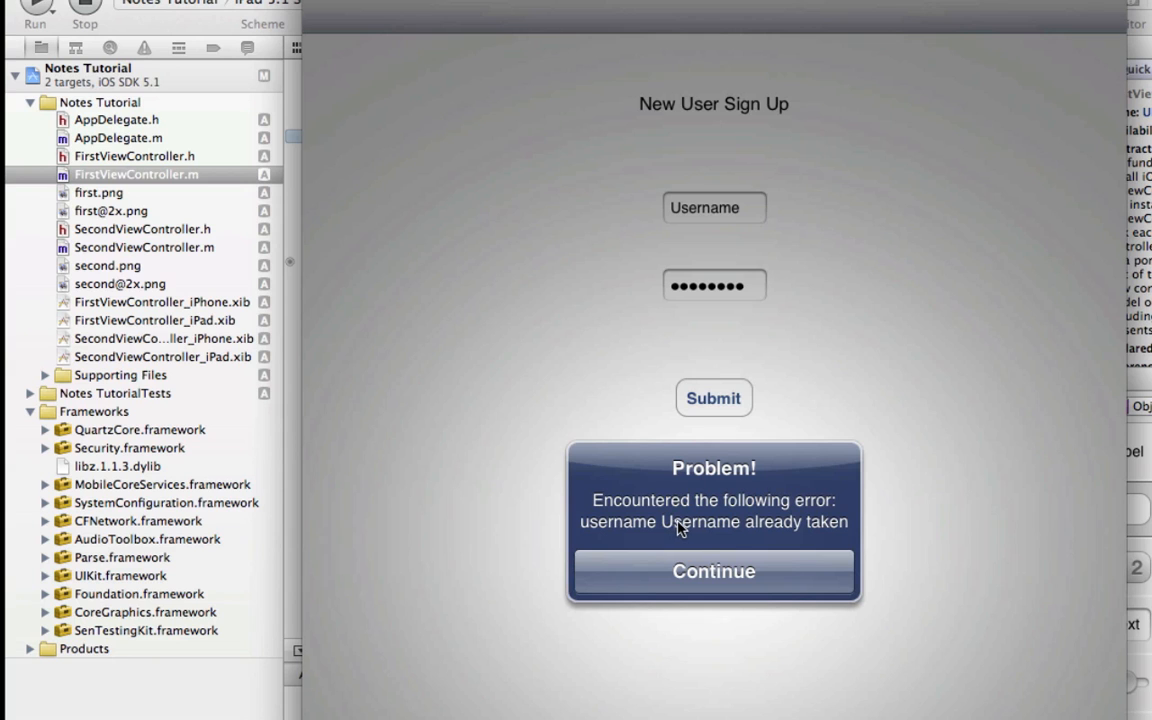
{"action": "mouse_move", "coordinate": [748, 530]}
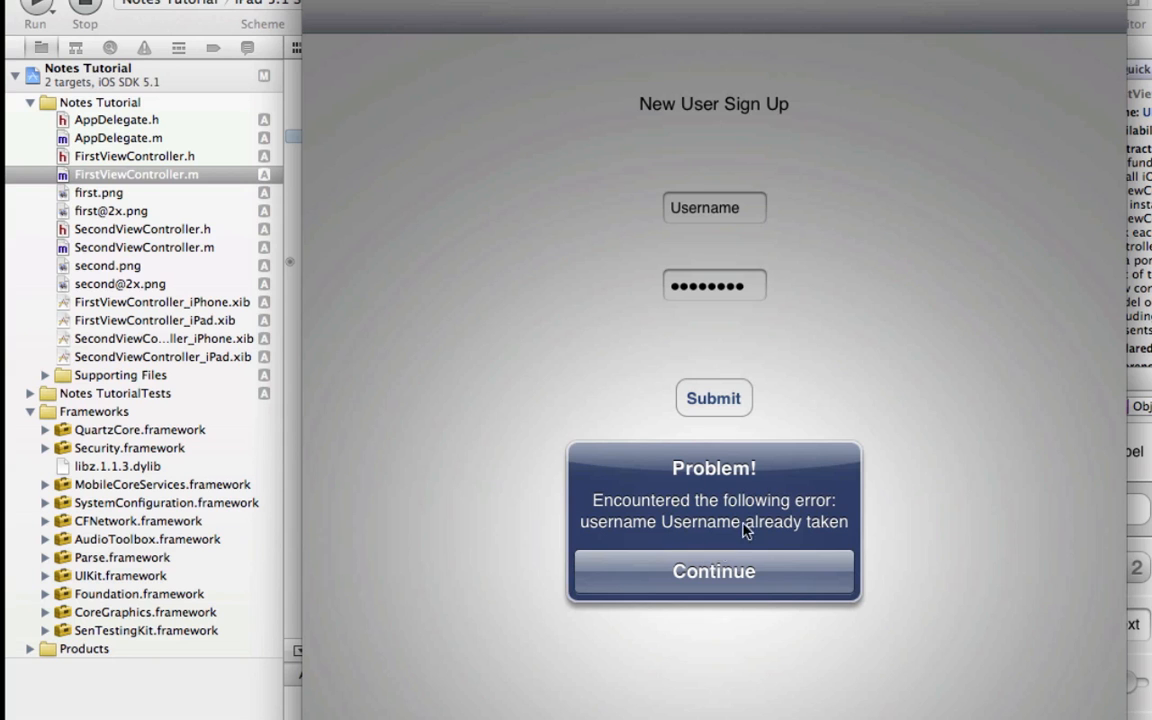
{"action": "mouse_move", "coordinate": [762, 516]}
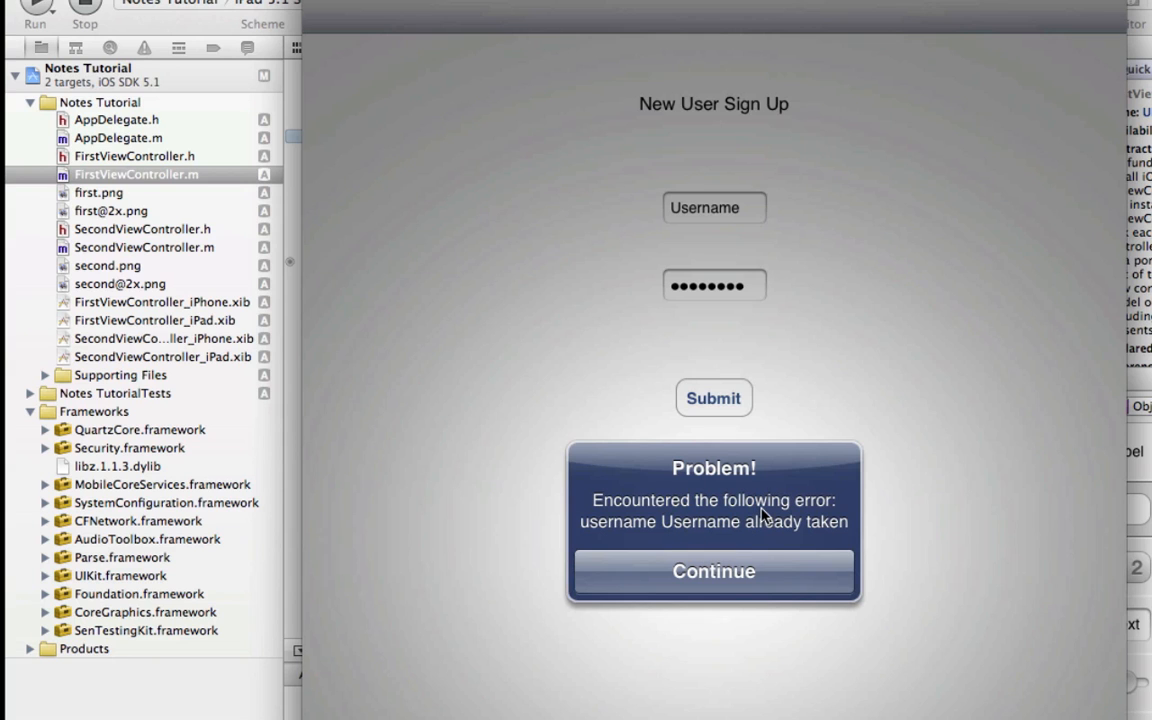
{"action": "mouse_move", "coordinate": [732, 572]}
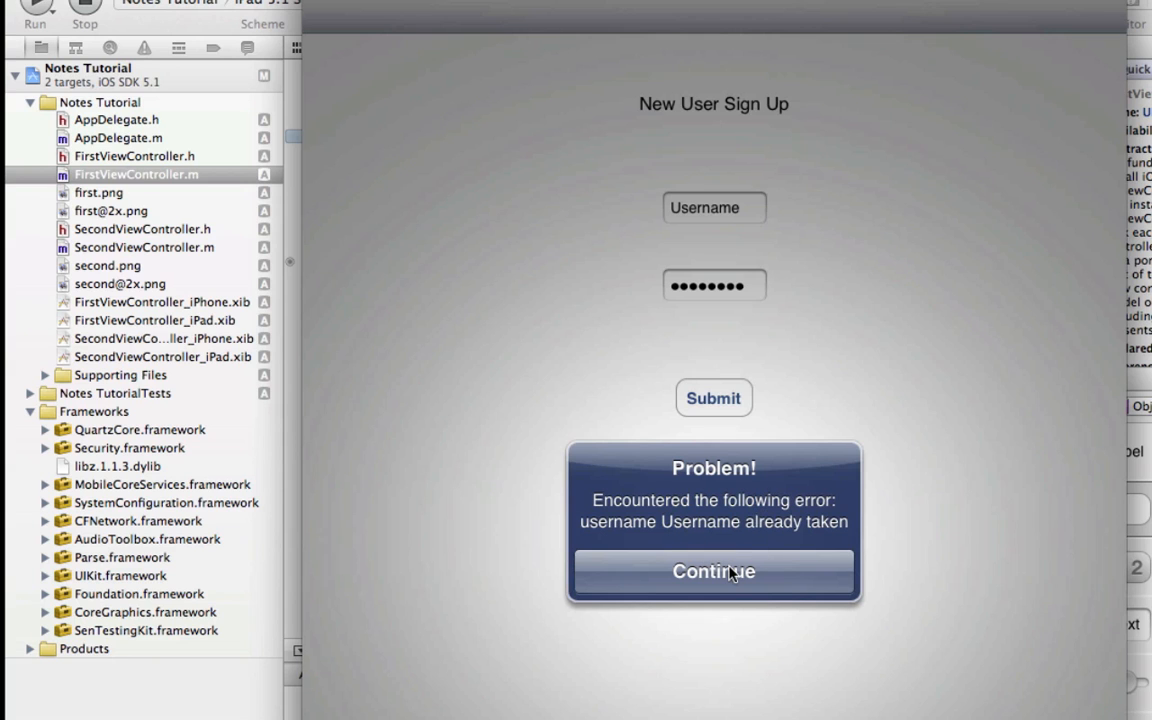